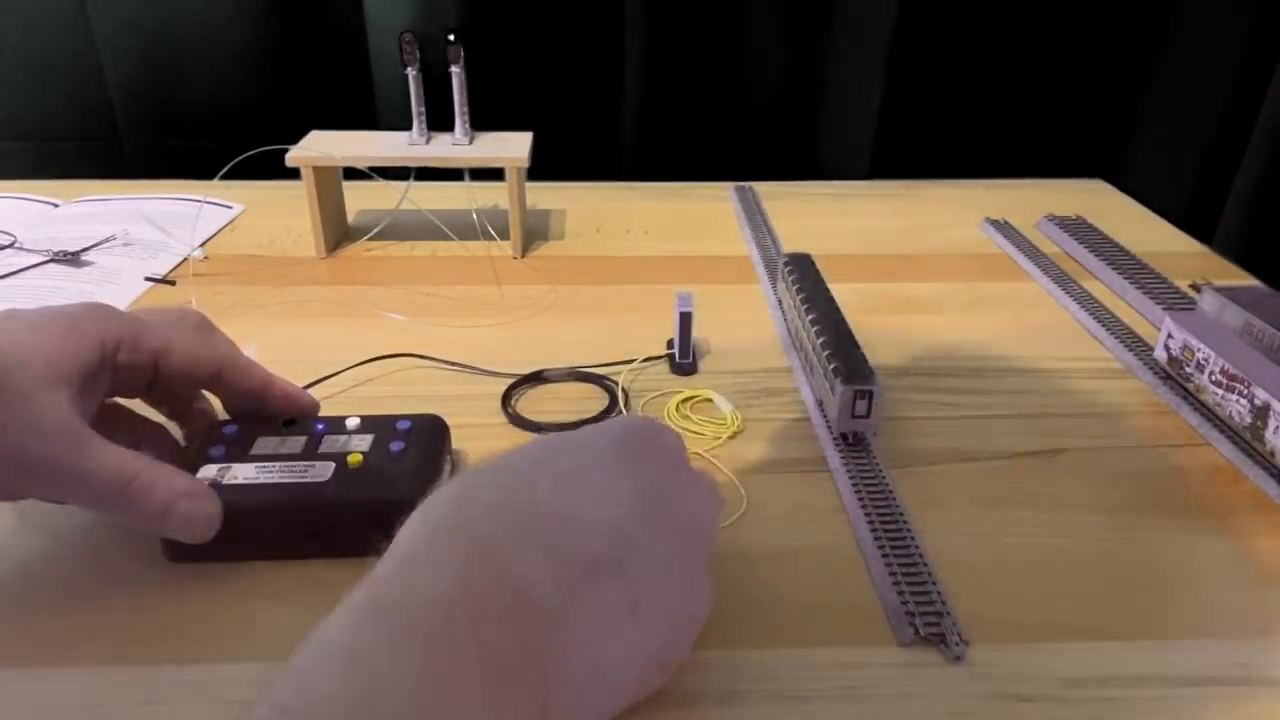
left_click(354, 423)
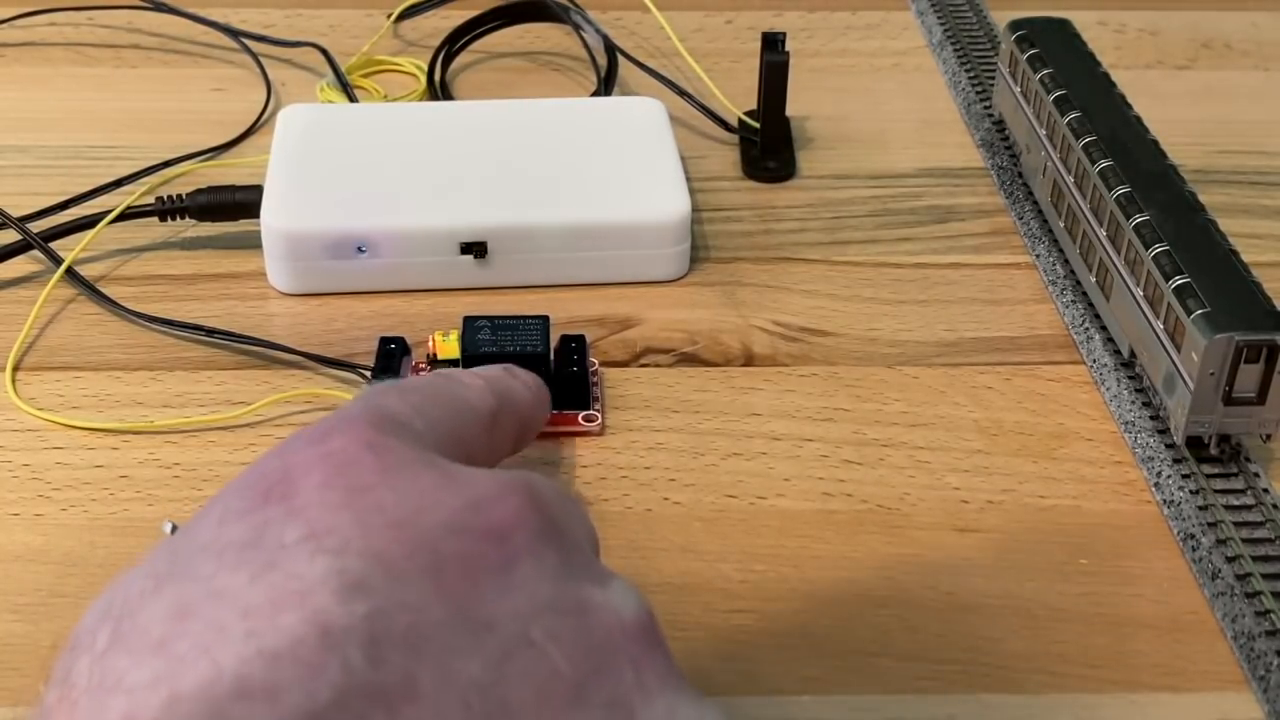
left_click(470, 390)
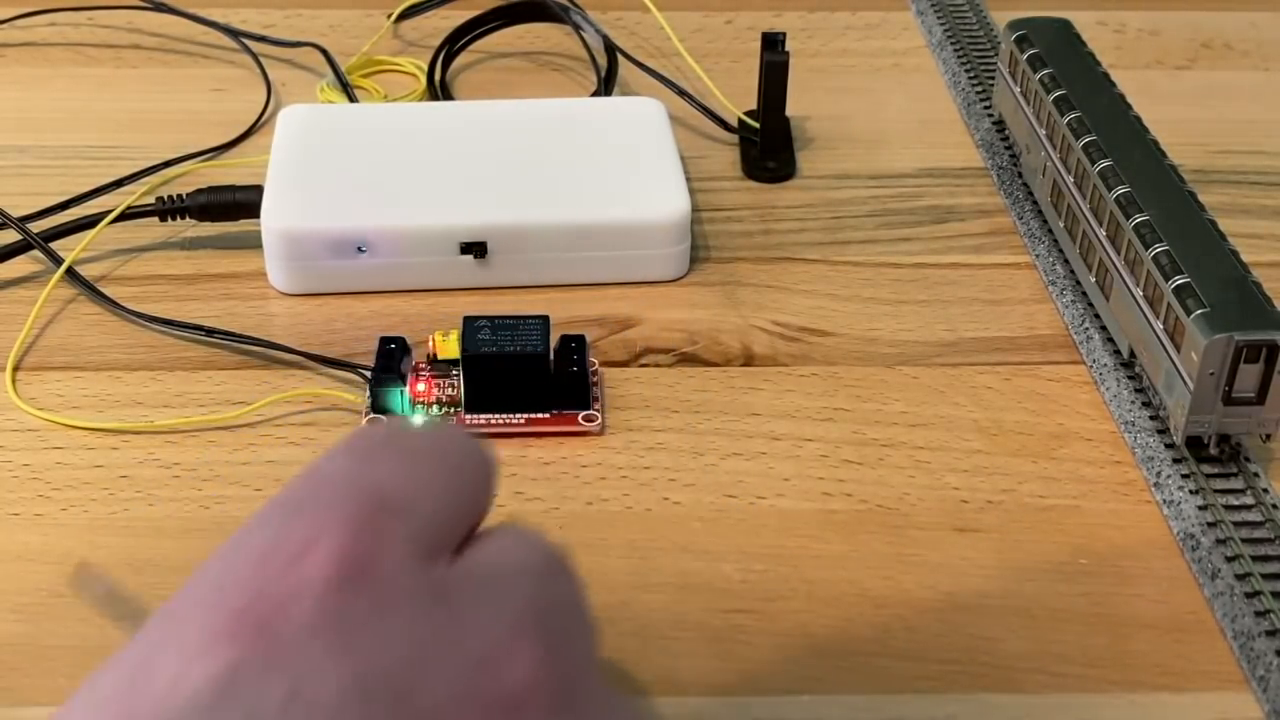